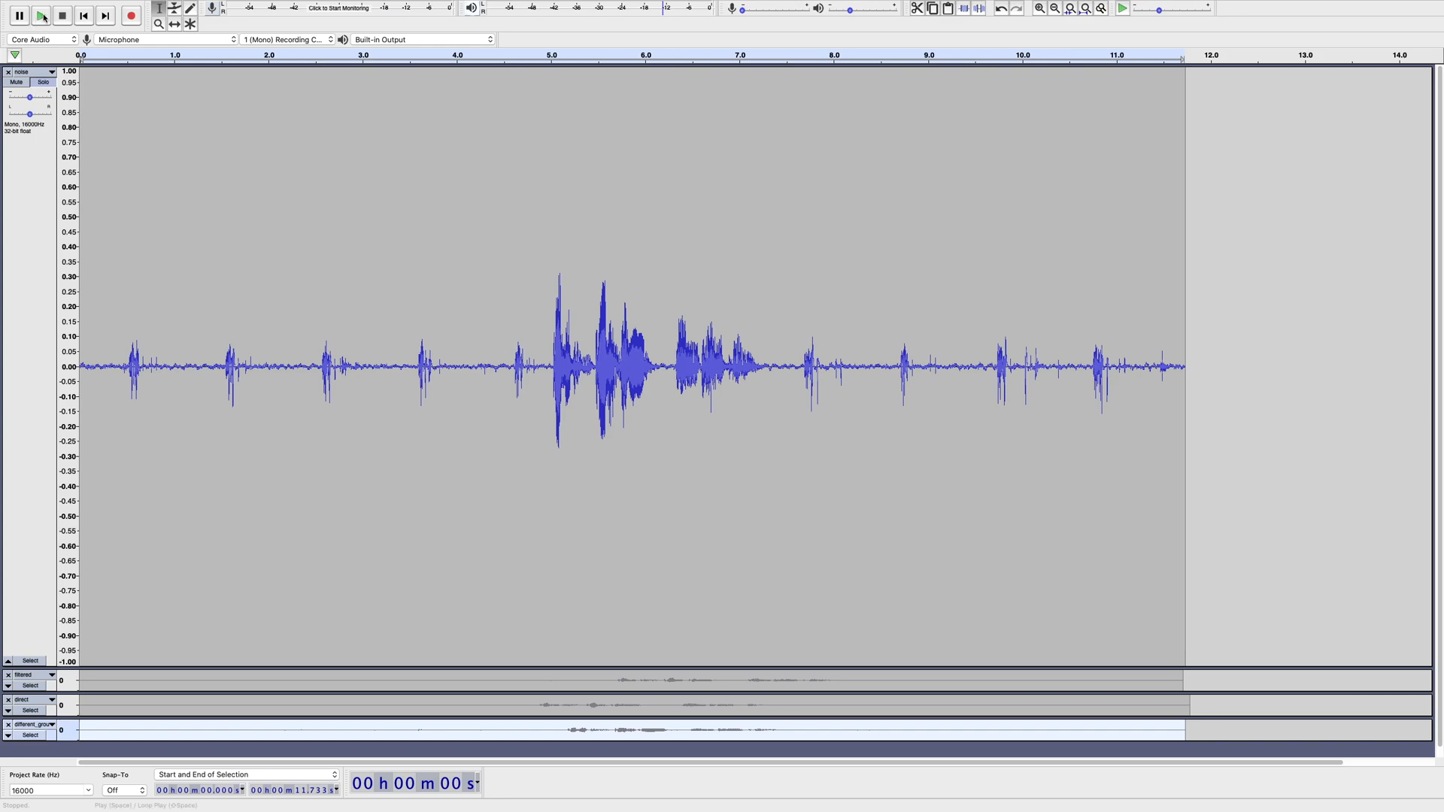
# - Play back the noise recording to hear its microphone clicks
pyautogui.click(42, 16)
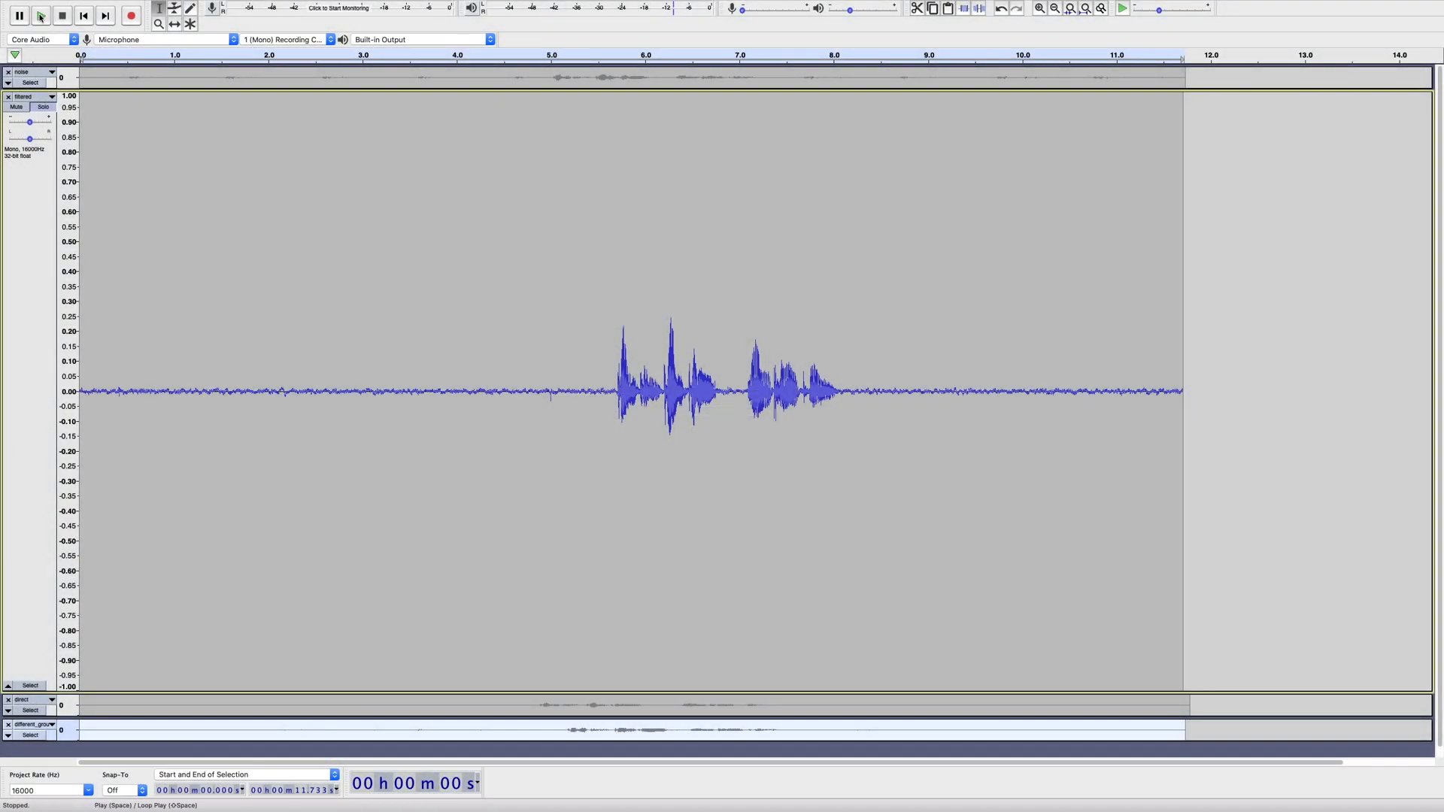
# - Play and stop the filtered recording, then start playback of the direct recording
pyautogui.click(41, 15)
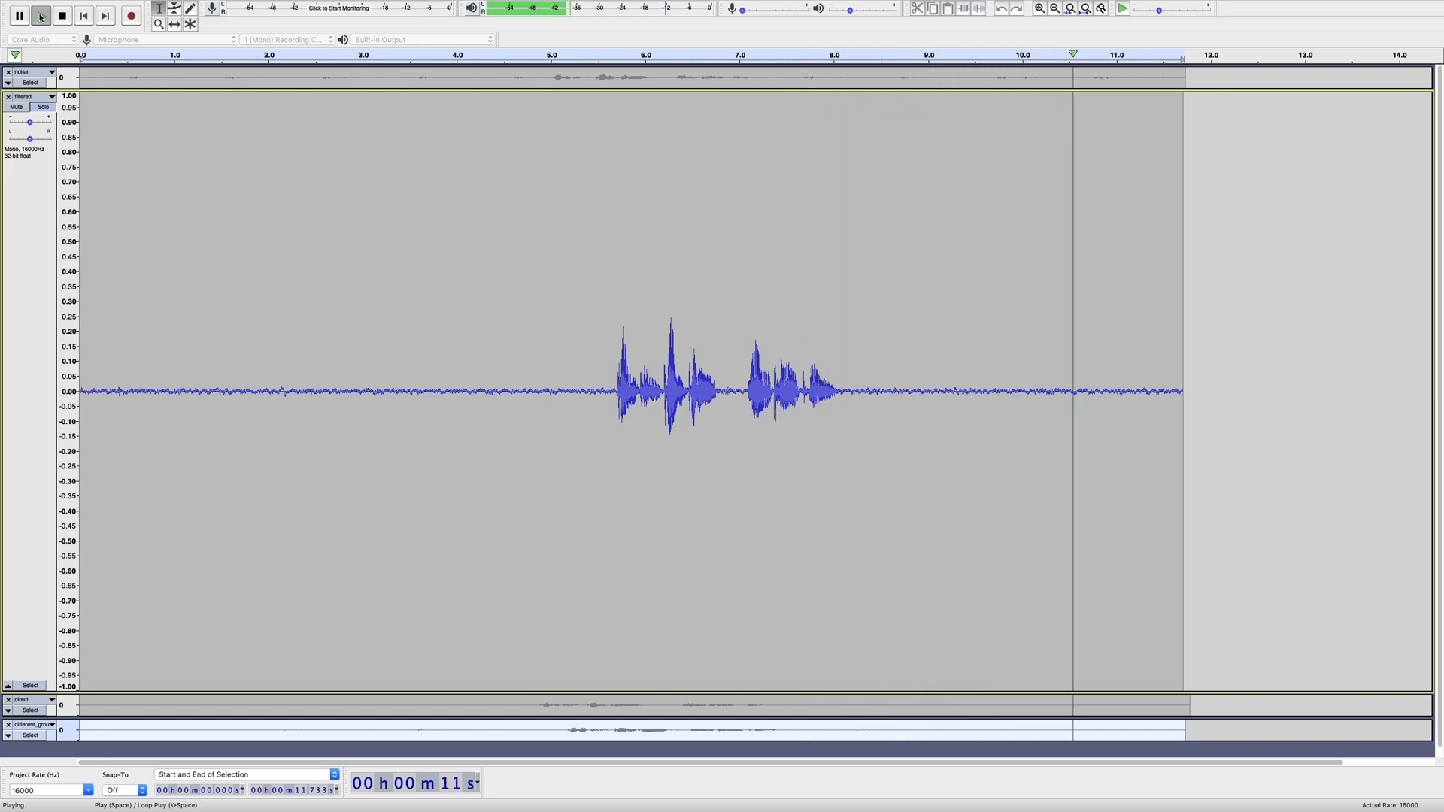
pyautogui.click(61, 16)
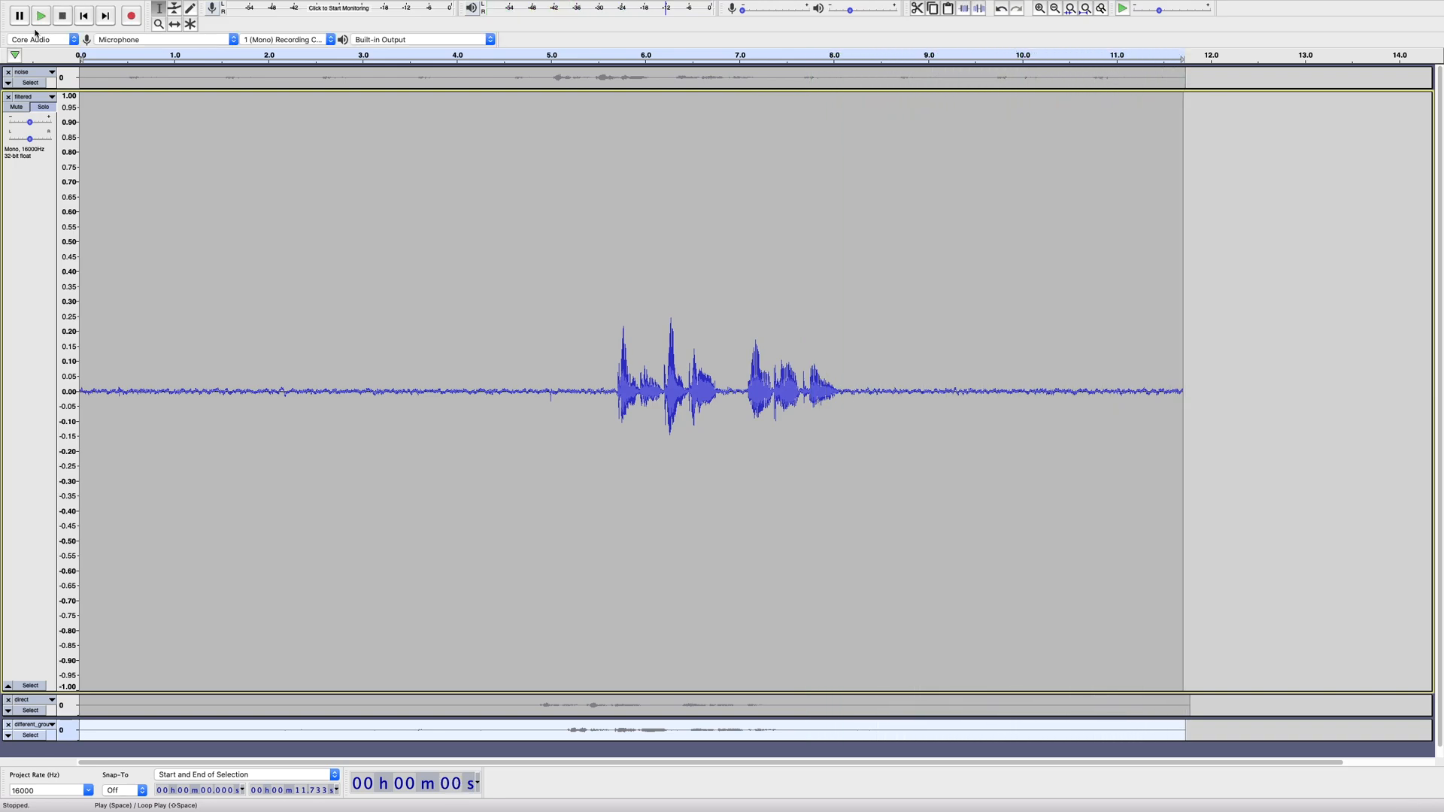
pyautogui.click(41, 16)
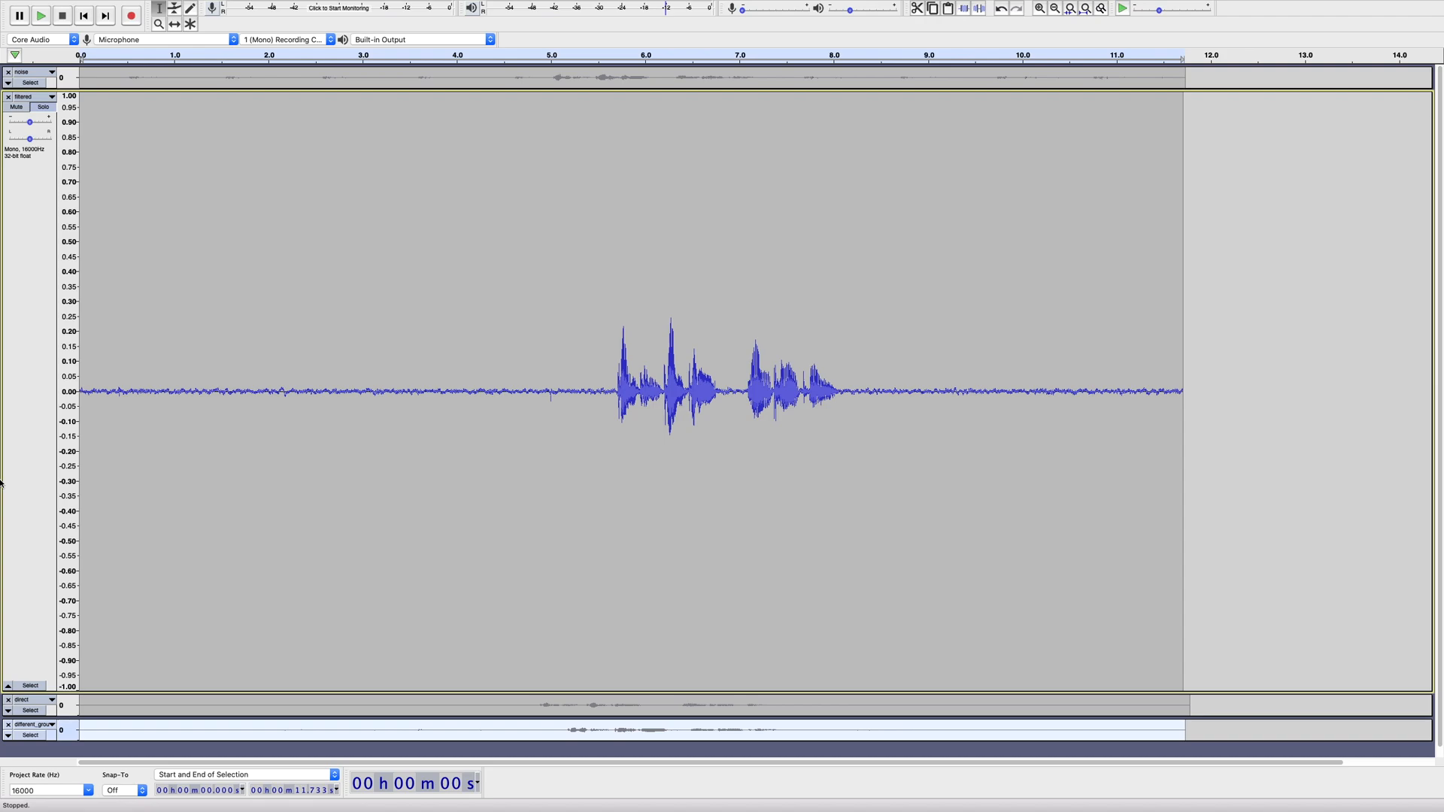
pyautogui.click(41, 16)
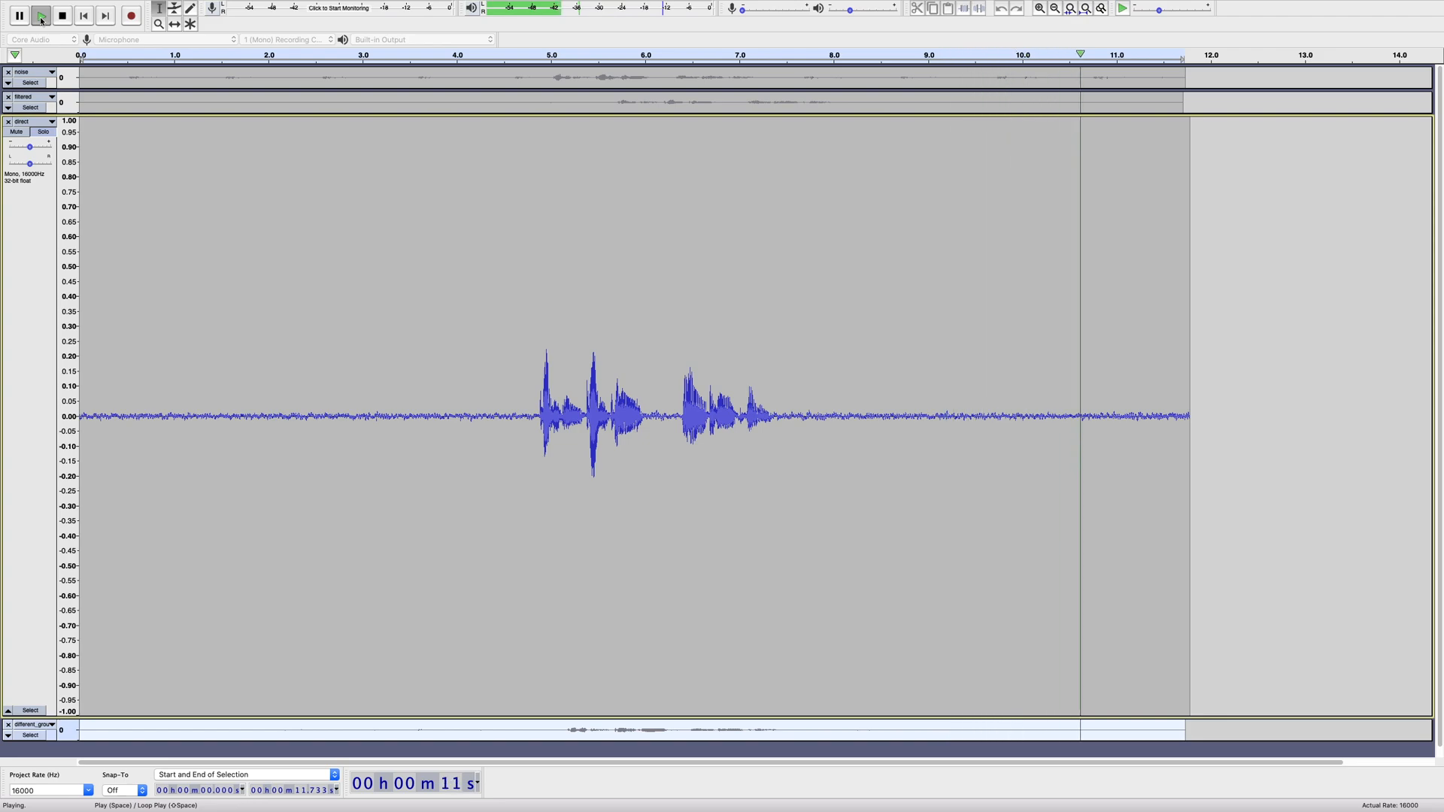
# - Stop the direct recording, then play the different-ground recording and stop it
pyautogui.click(62, 16)
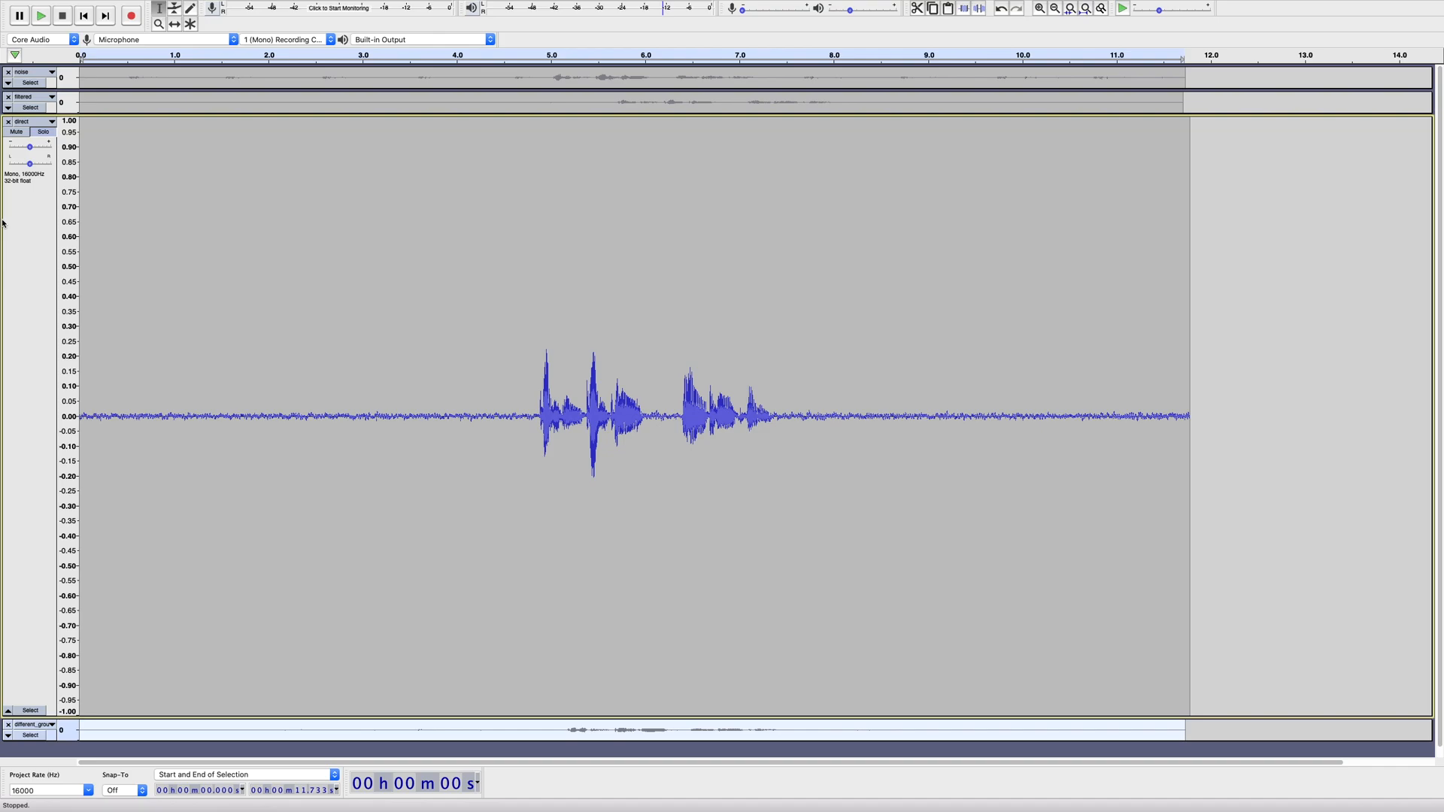
pyautogui.click(41, 16)
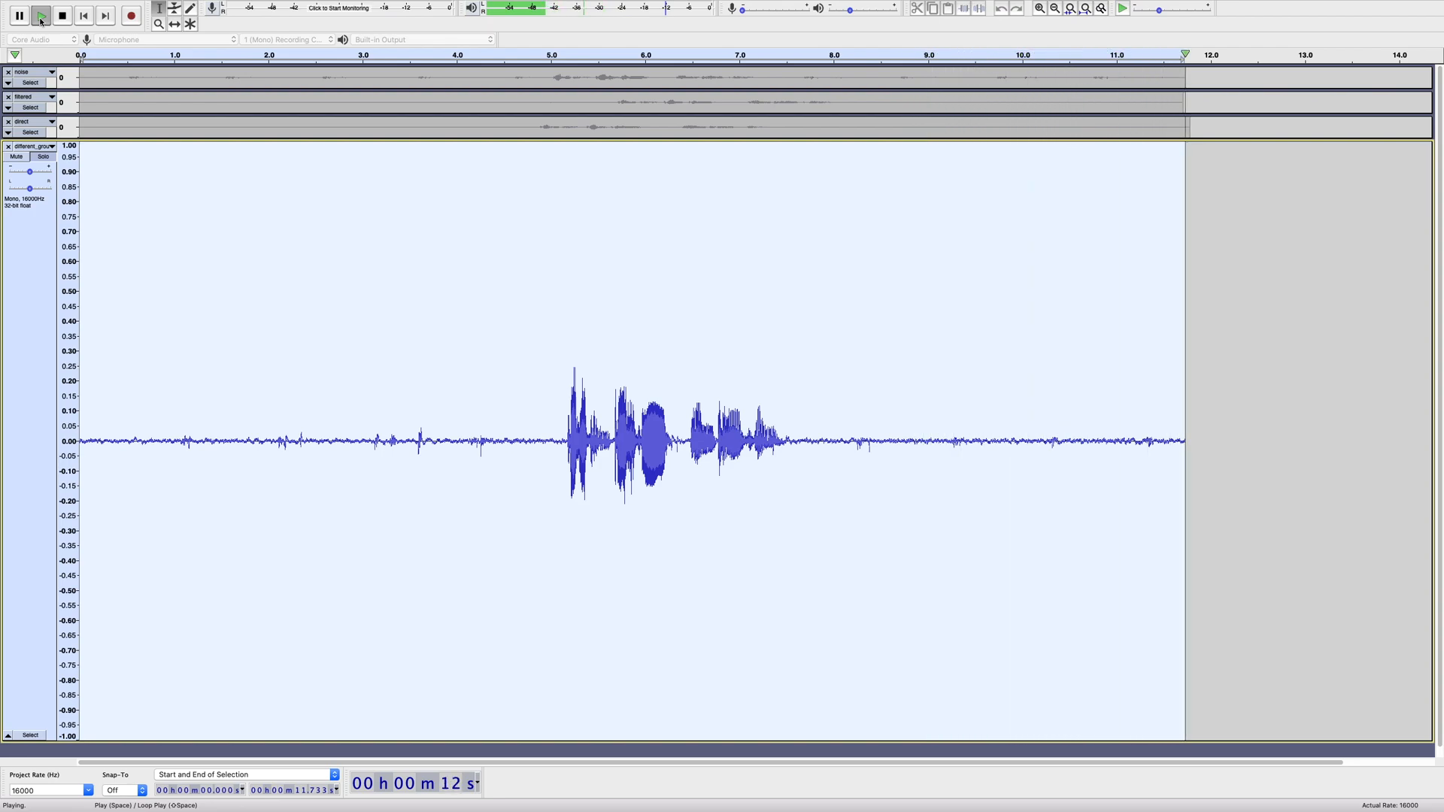
pyautogui.click(62, 15)
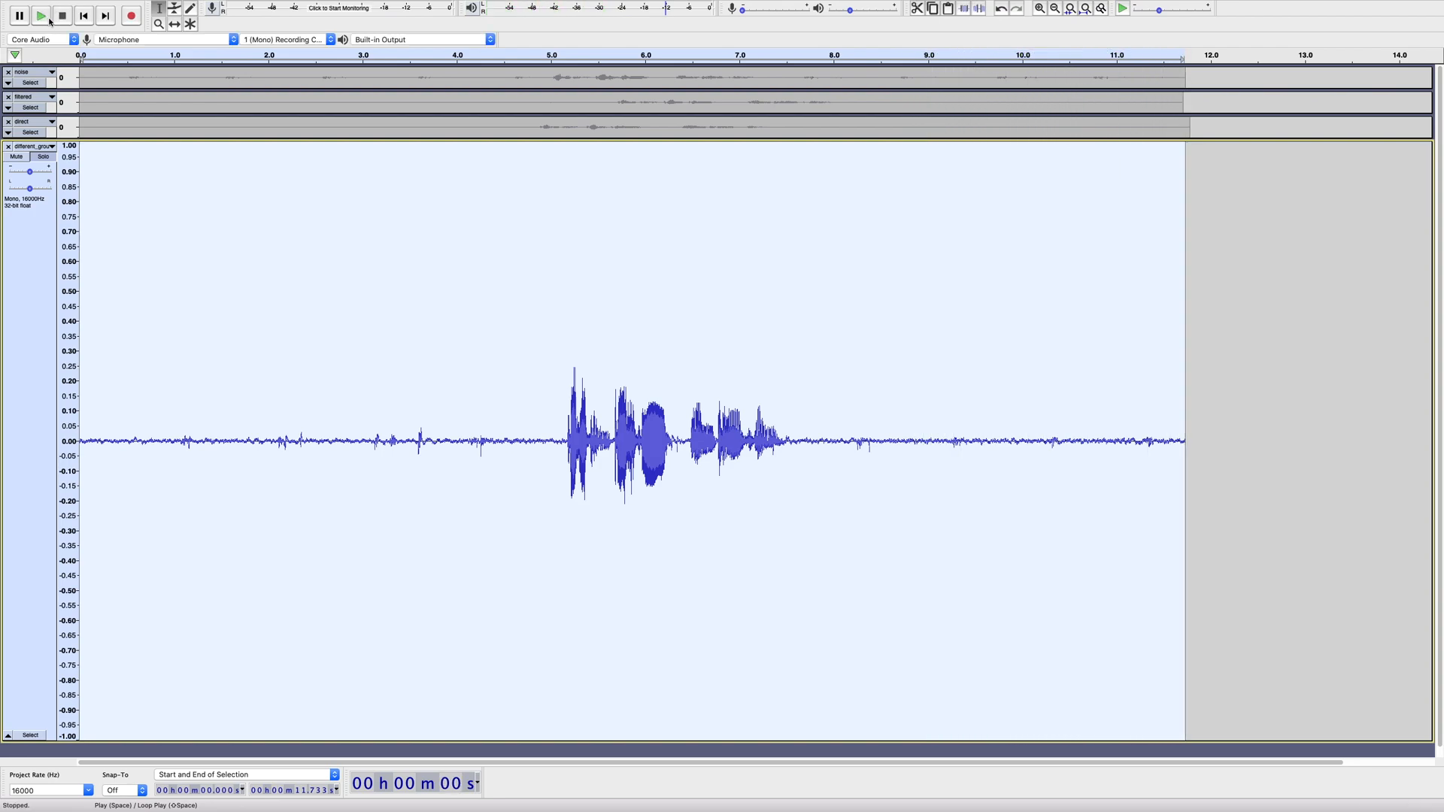